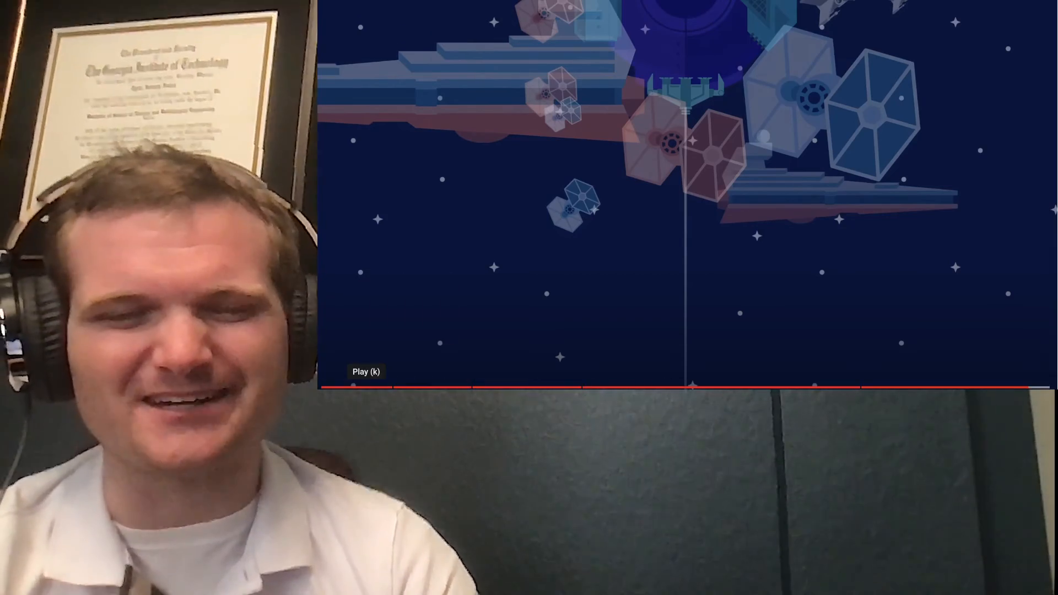
# Step: Resume the paused space animation, playing past the starship battle to the night-sky scene
pyautogui.click(366, 371)
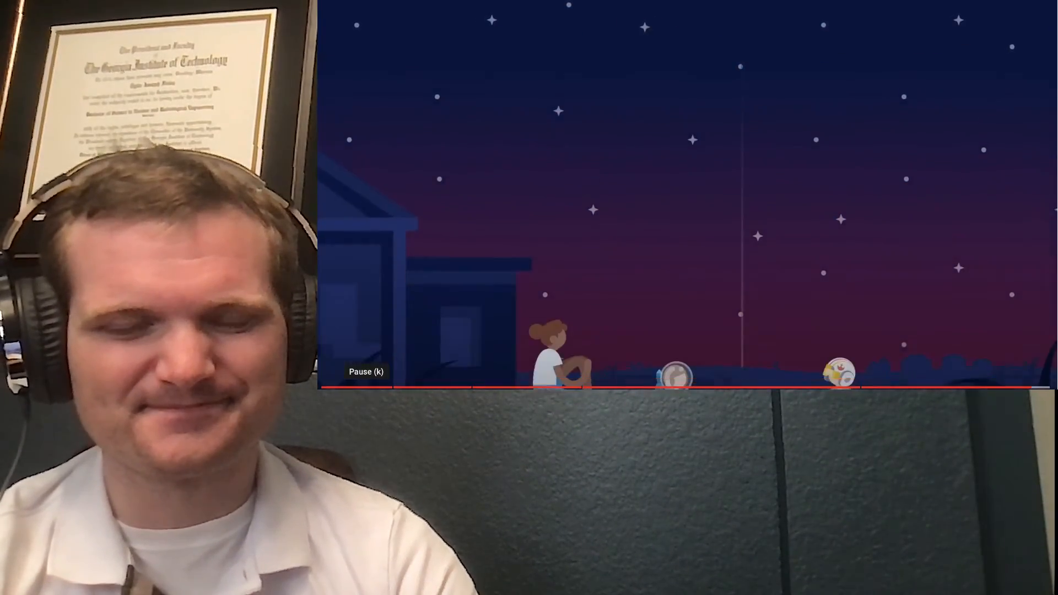